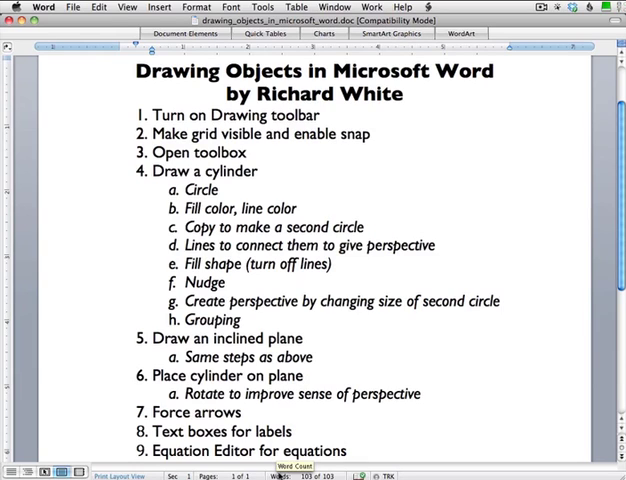
Step: Create a new blank document and bring it to the front
click(346, 452)
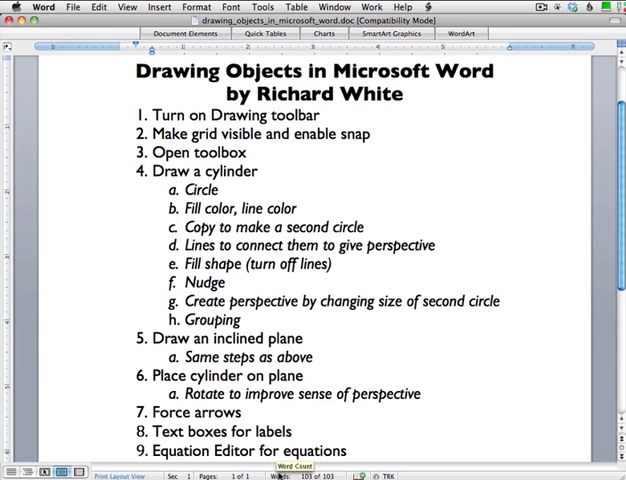
click(72, 8)
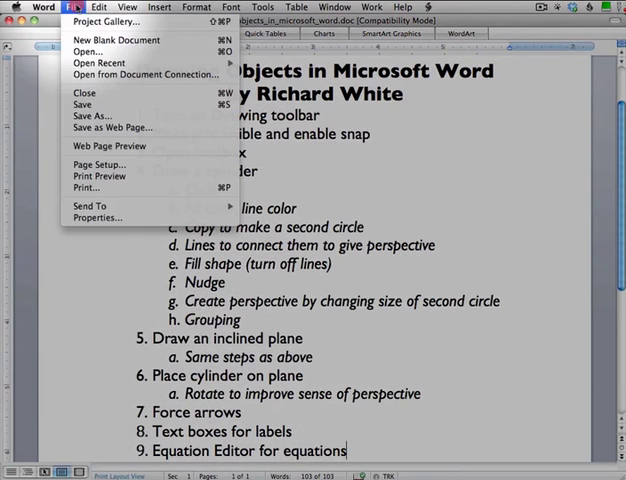
mouse_move(120, 20)
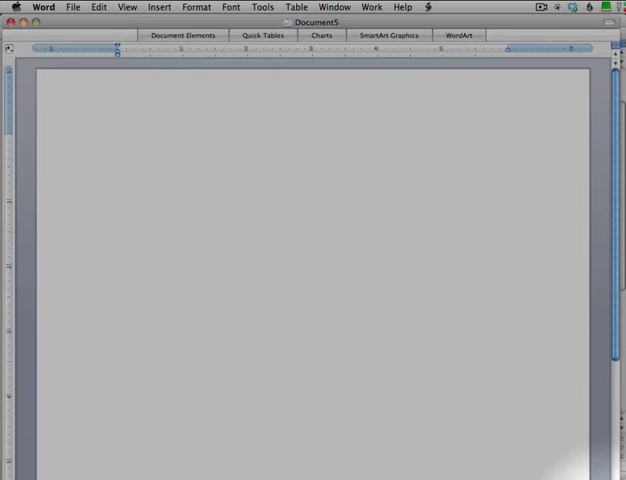
click(120, 140)
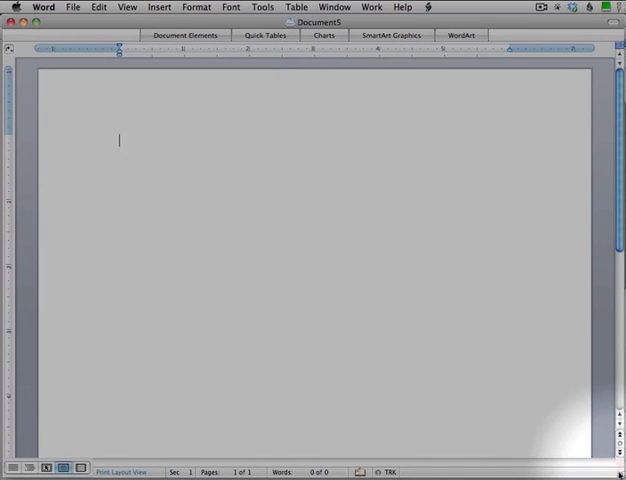
Step: Switch to the outline document via the Window menu, then back to Document1
click(336, 8)
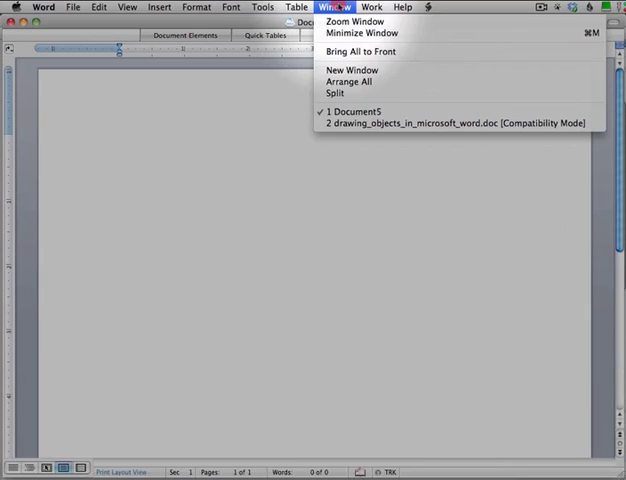
click(452, 122)
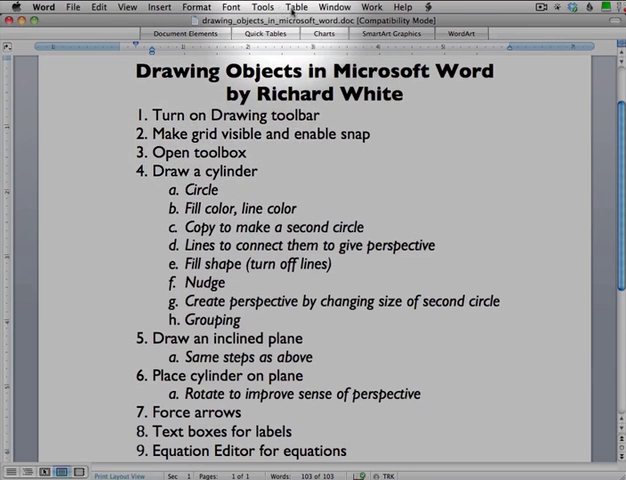
click(334, 8)
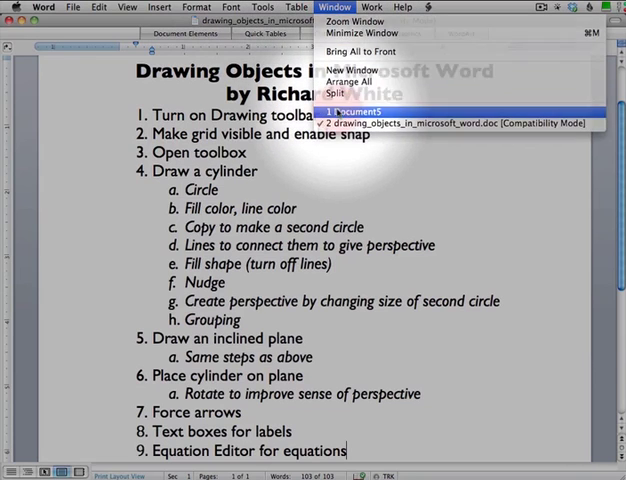
click(344, 110)
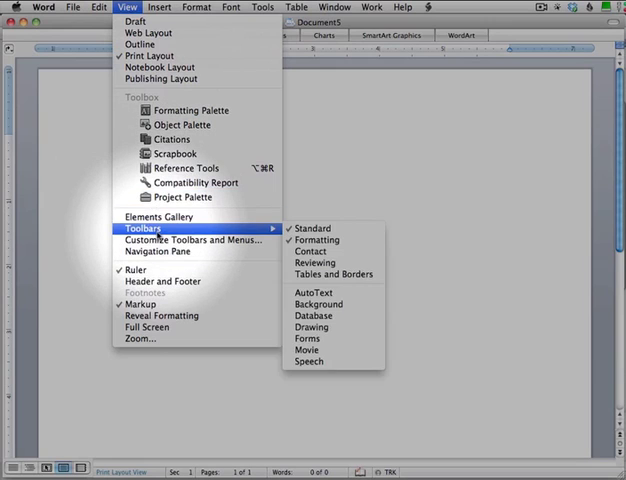
mouse_move(316, 240)
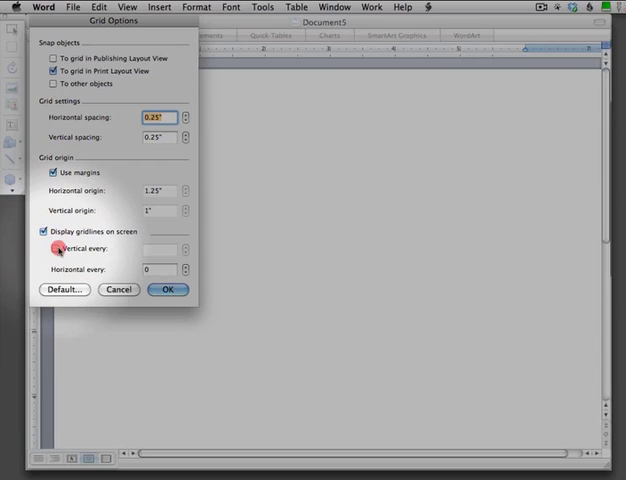
Step: Enable grid snapping with visible gridlines and apply the grid settings
click(52, 248)
text(0.13)
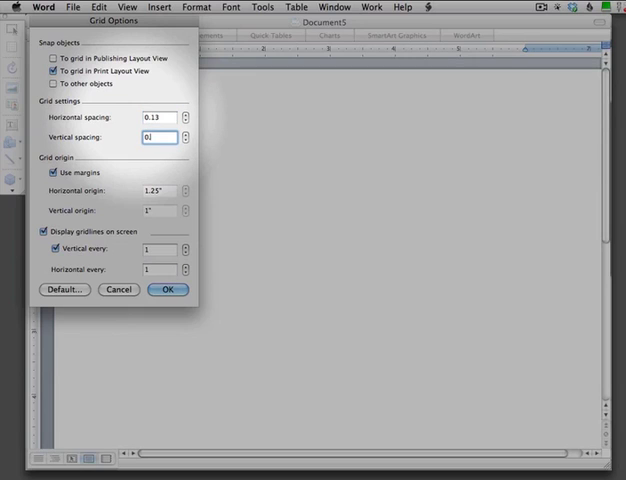
click(168, 290)
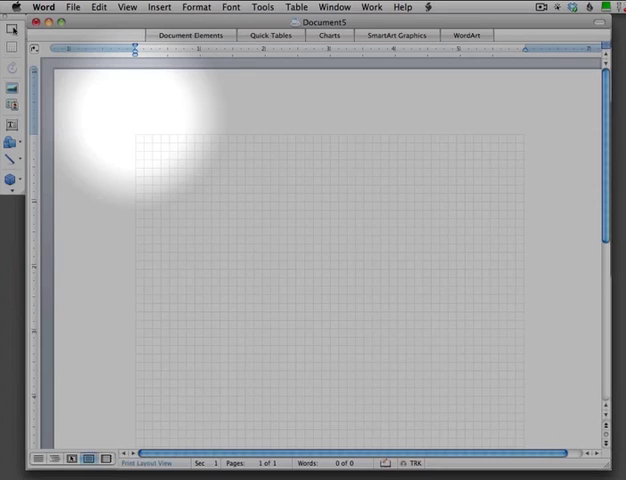
mouse_move(144, 122)
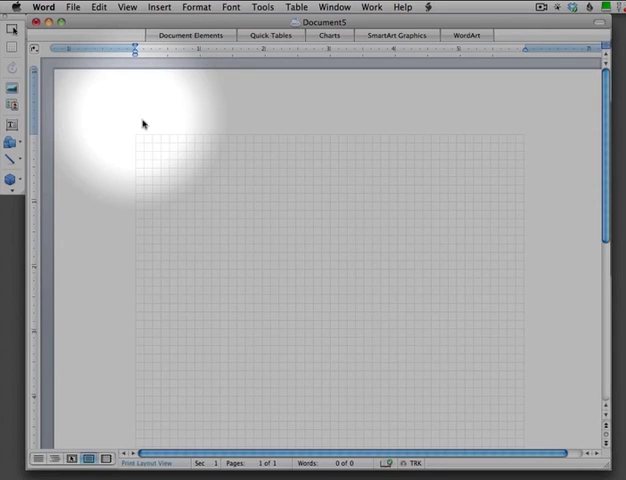
mouse_move(332, 298)
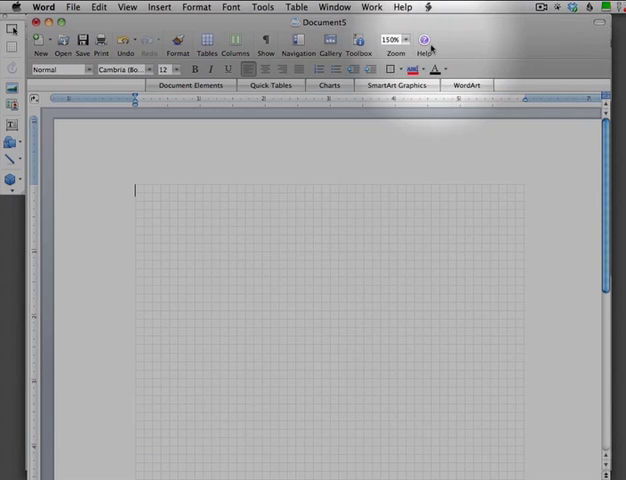
Step: Show the Formatting Palette while the outline document is in front
click(356, 44)
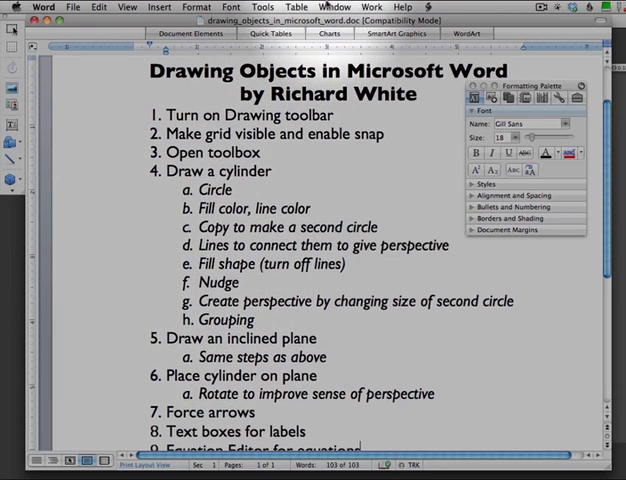
Step: Draw a circle on the gridded page and give it a light green fill
click(72, 8)
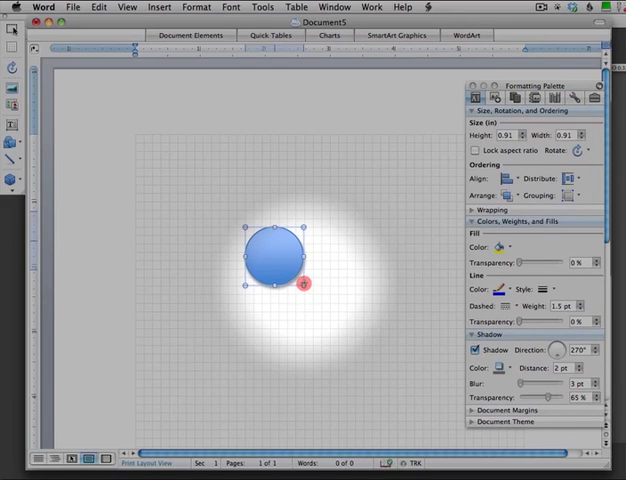
drag(308, 284, 280, 276)
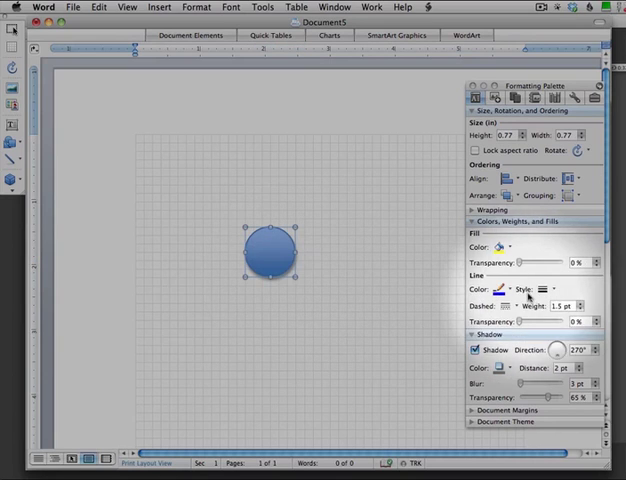
click(496, 246)
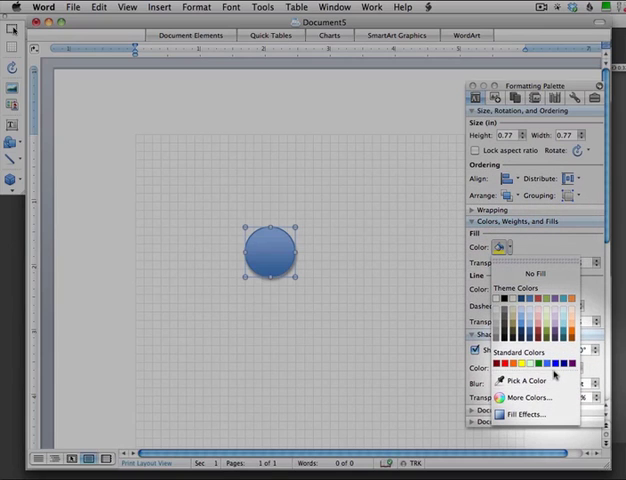
mouse_move(564, 350)
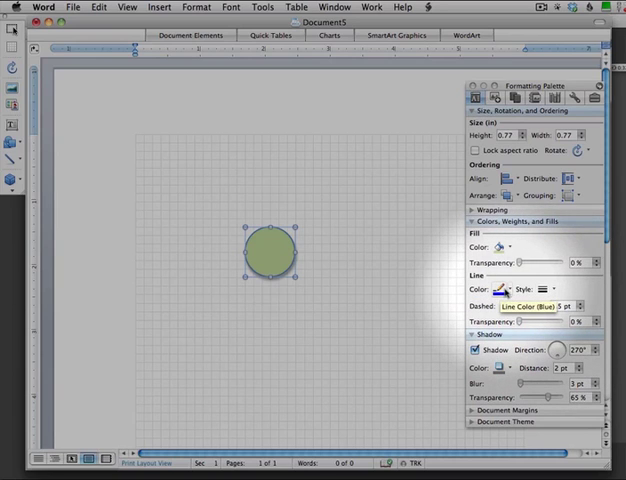
Step: Give the circle a black outline, no shadow, and select it for copying
click(510, 290)
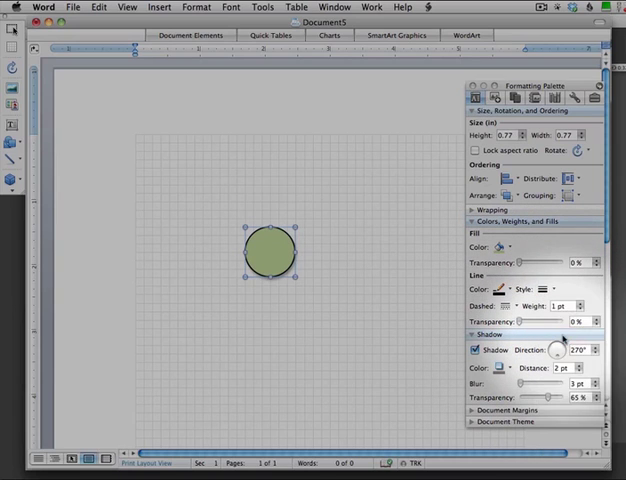
click(480, 350)
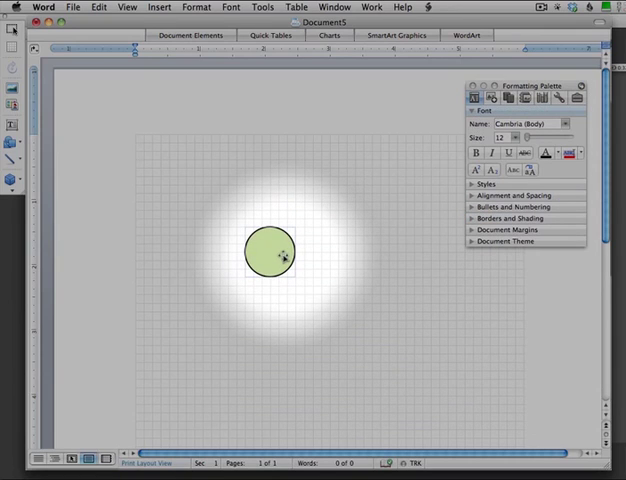
click(268, 252)
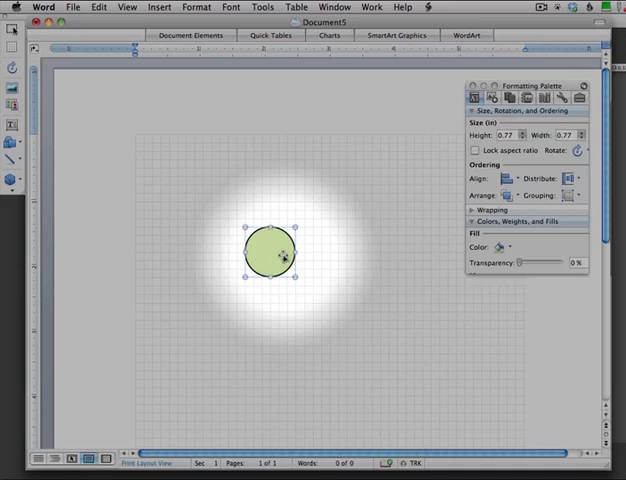
click(96, 8)
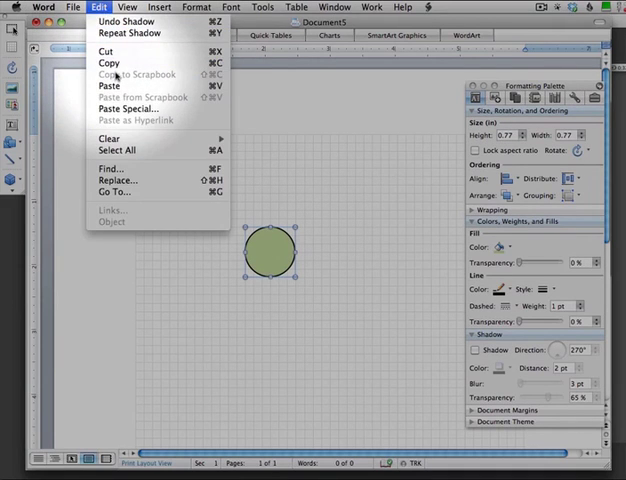
mouse_move(108, 148)
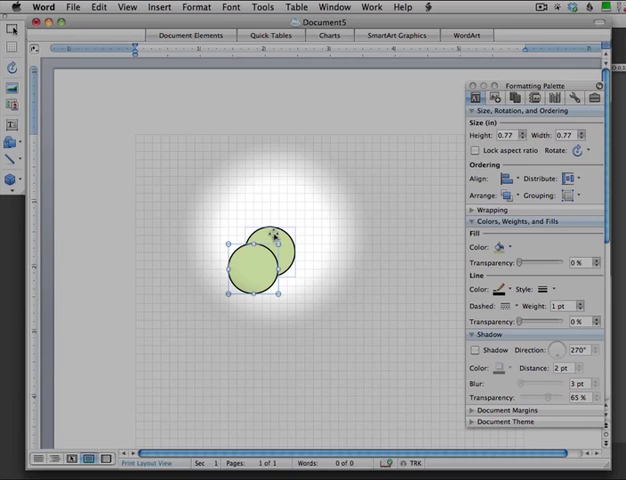
Step: Move the pasted copy so it overlaps the original circle at an offset
drag(258, 270, 262, 256)
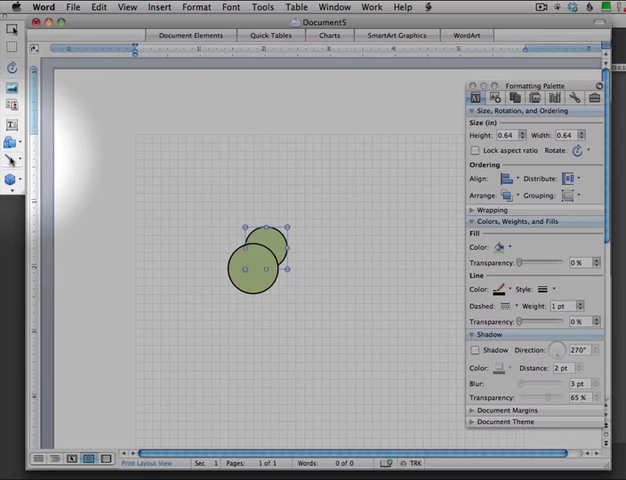
Step: Draw a line tangent to both circles and bring up the grid settings
click(8, 164)
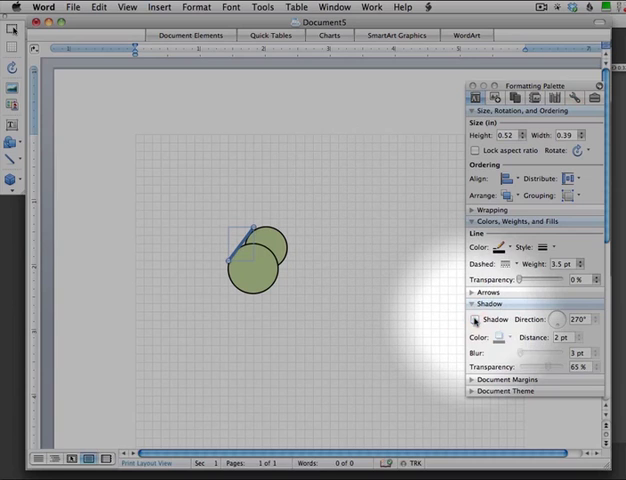
click(476, 320)
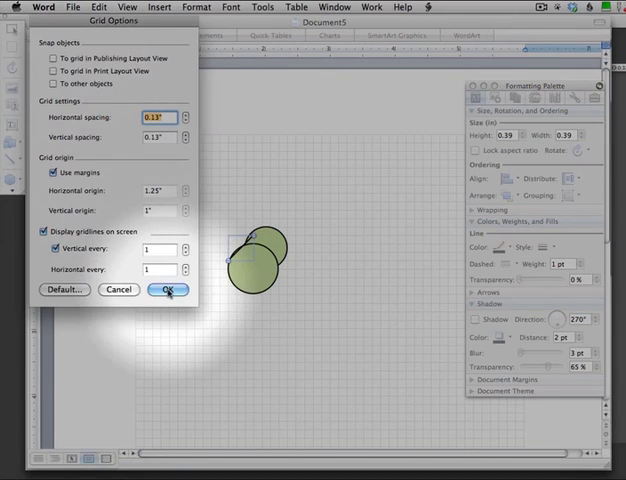
Step: Confirm the grid settings, leaving the two overlapping circles on the page
click(168, 290)
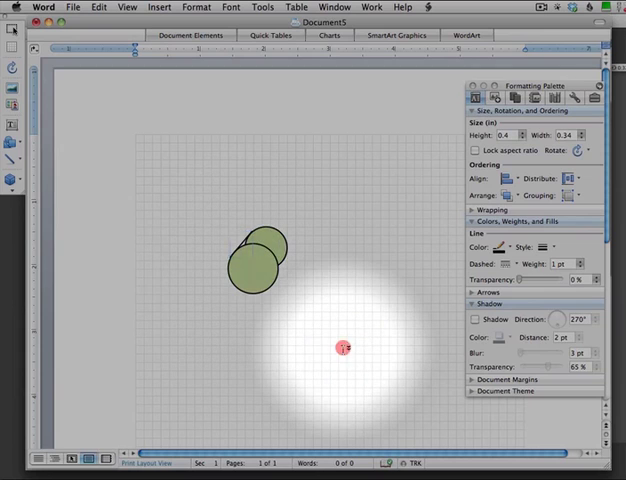
Step: Draw the cylinder's side outline joining the circles and remove its shadow
drag(344, 348, 244, 256)
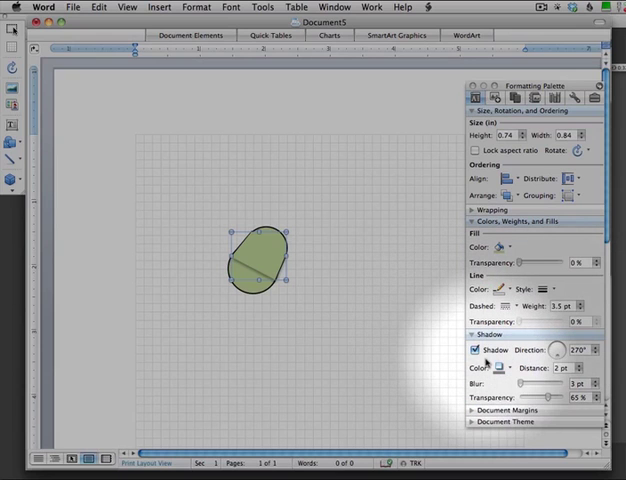
click(476, 350)
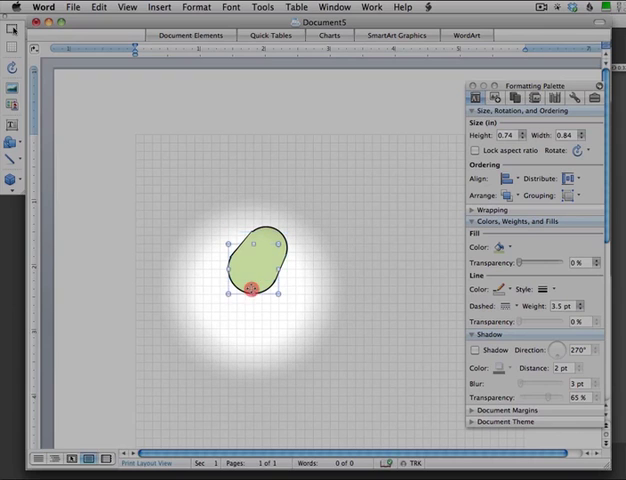
Step: Bring the front oval forward in the stacking order so the cylinder reads as solid
click(510, 196)
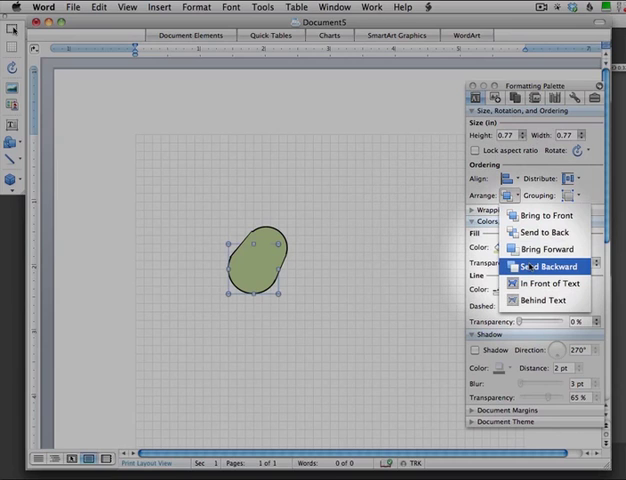
mouse_move(544, 216)
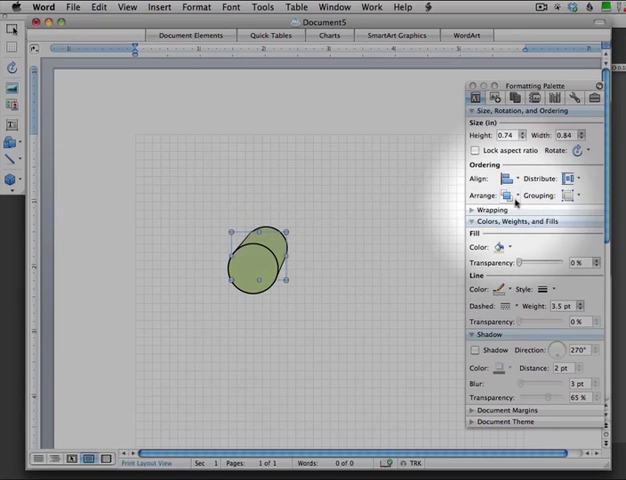
click(512, 194)
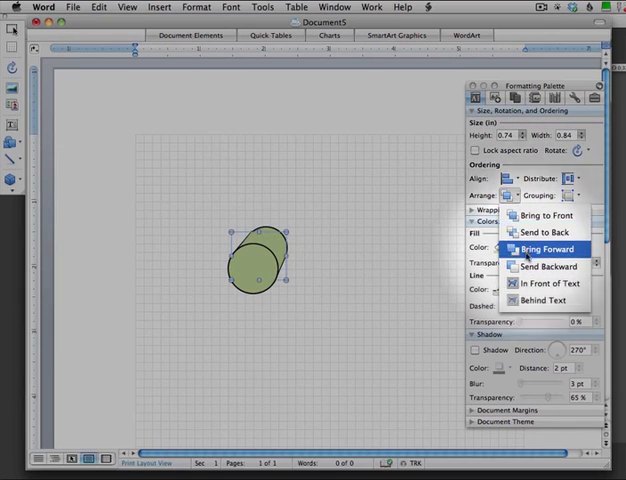
click(556, 248)
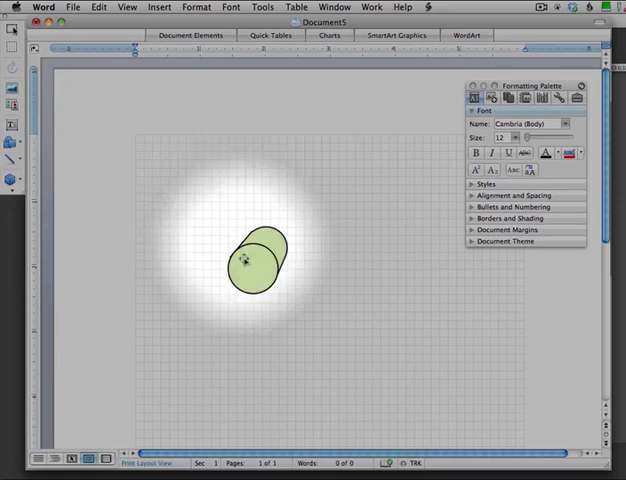
Step: Group the two ovals into a single cylinder object
click(248, 258)
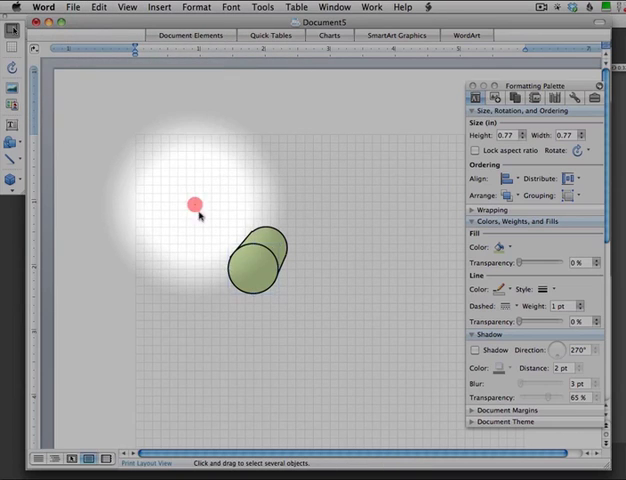
click(572, 194)
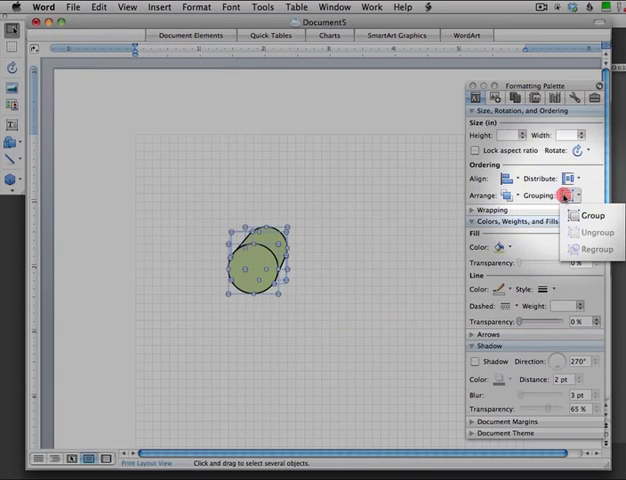
click(592, 214)
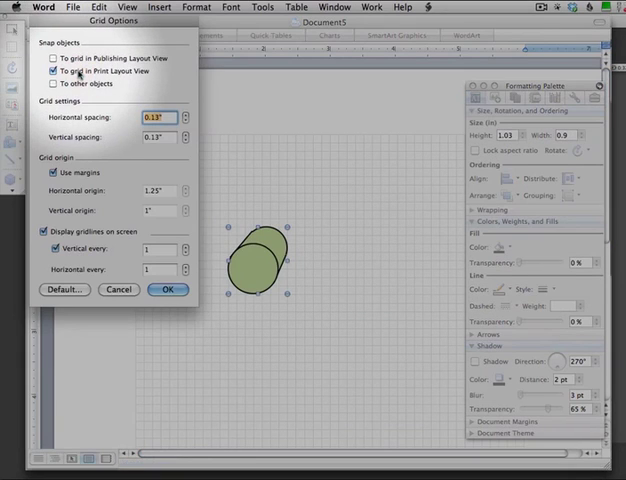
Step: Confirm the grid settings and drag the grouped cylinder near the page centre
click(168, 290)
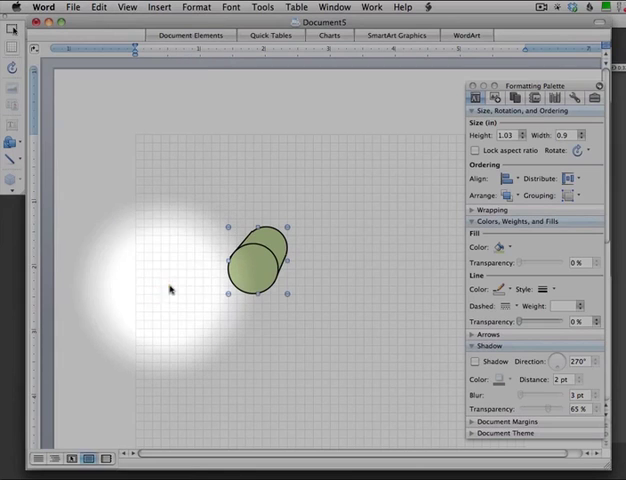
drag(262, 270, 262, 230)
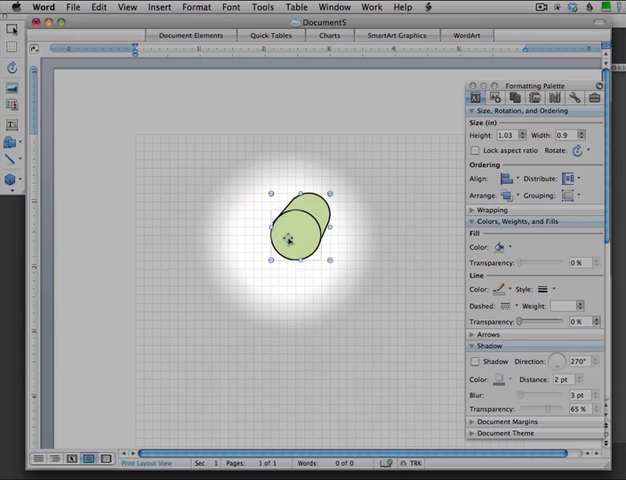
drag(290, 236, 224, 226)
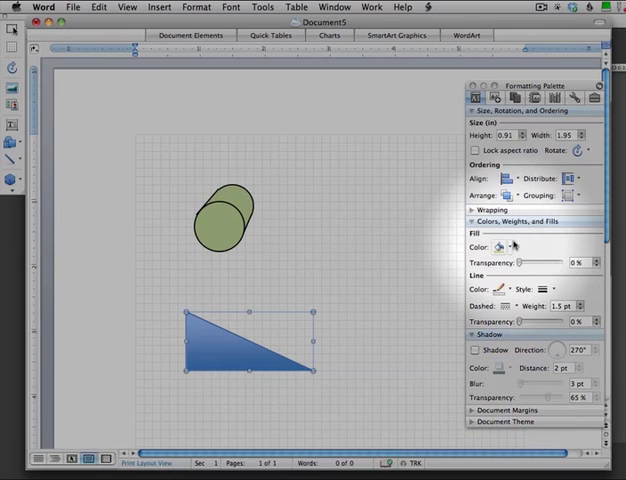
Step: Give the triangle a blue fill and a dark outline via the Formatting Palette
click(496, 248)
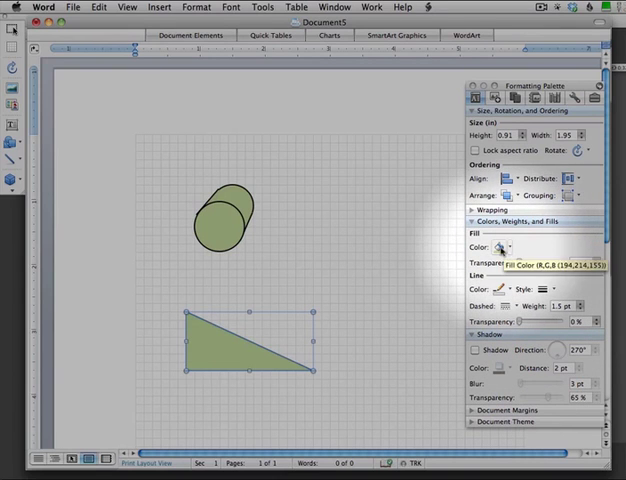
click(502, 246)
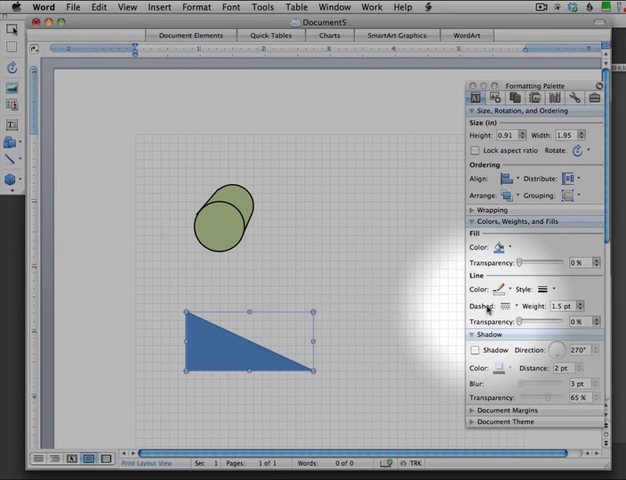
click(496, 290)
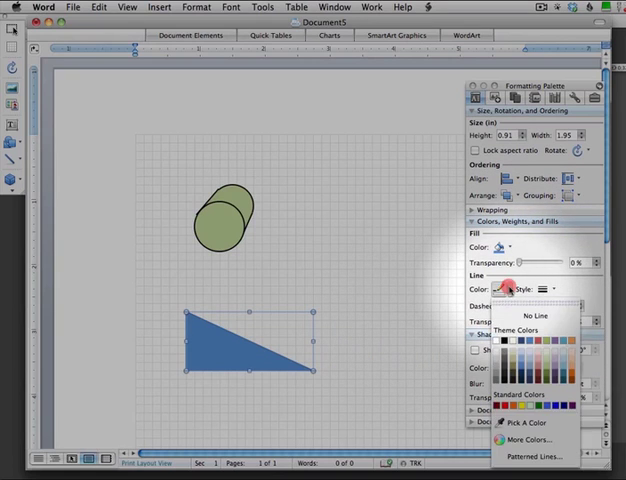
click(540, 290)
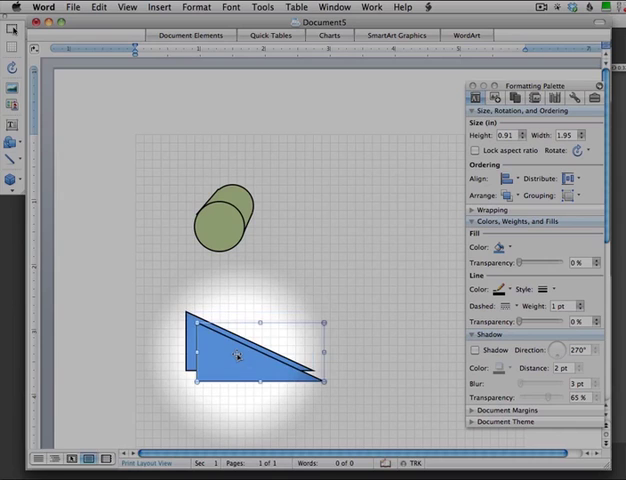
Step: Add a parallelogram top face along the slope and turn Shadow off on both ramp pieces
drag(240, 358, 190, 370)
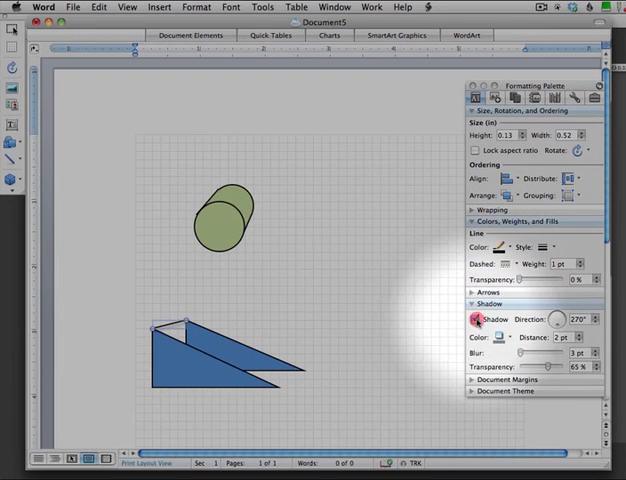
click(472, 320)
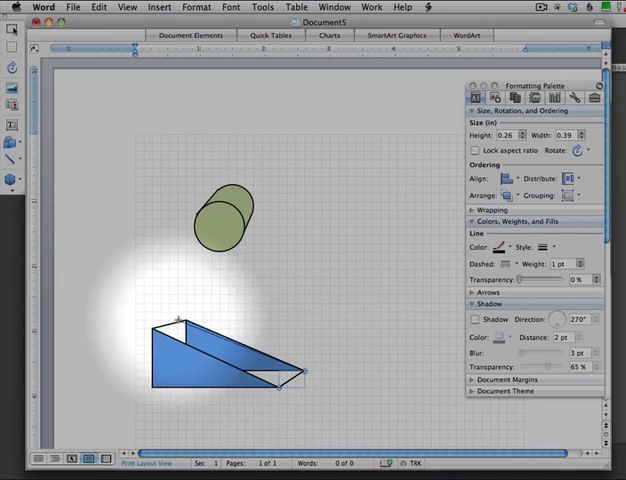
click(220, 360)
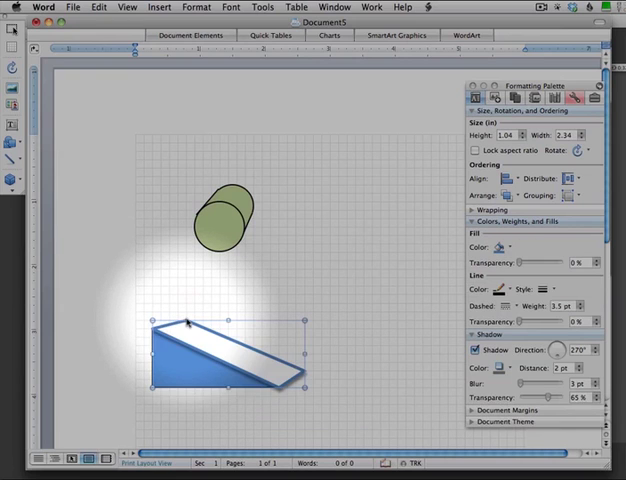
click(478, 352)
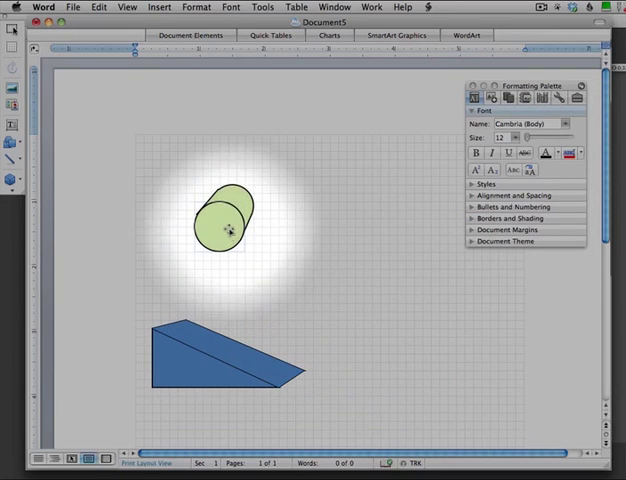
Step: Move the cylinder onto the ramp and bring it to the front with Arrange > Bring to Front
click(222, 228)
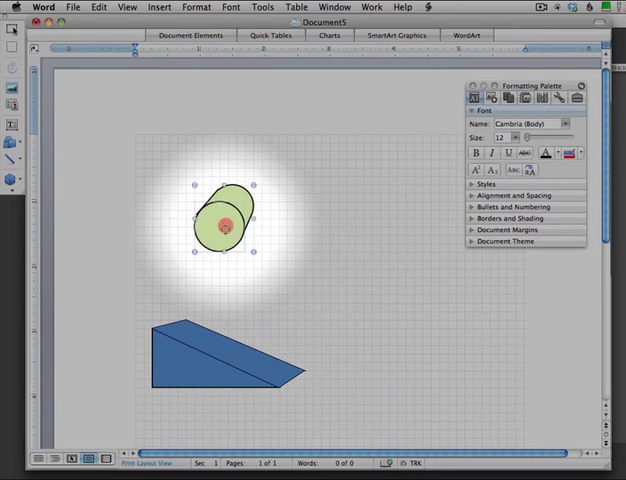
drag(220, 216, 204, 324)
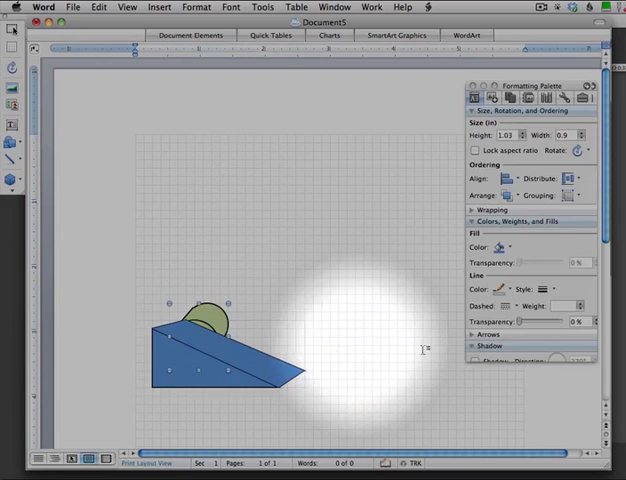
click(488, 344)
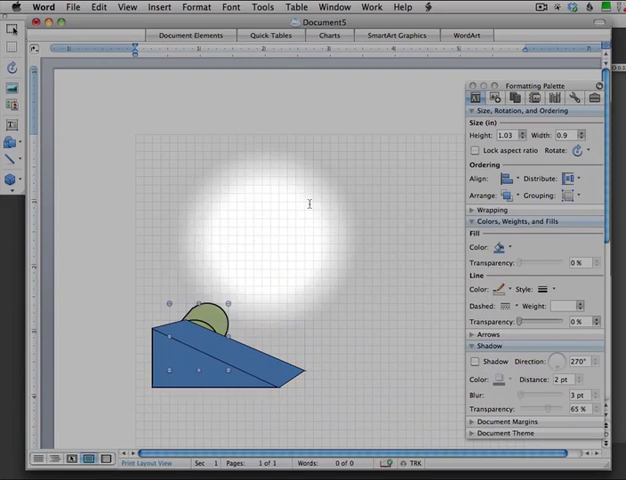
click(506, 194)
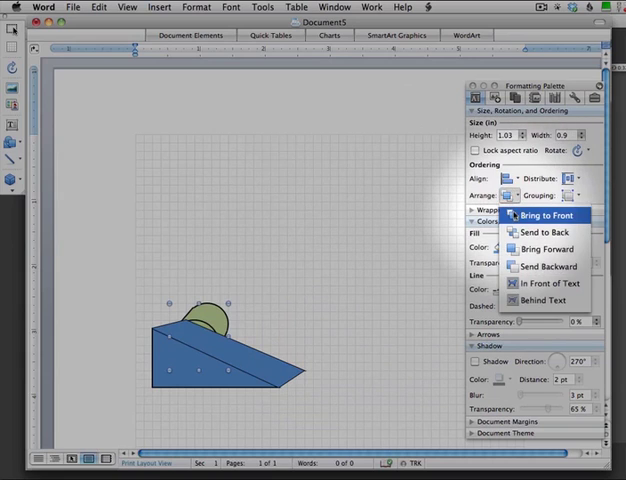
click(548, 216)
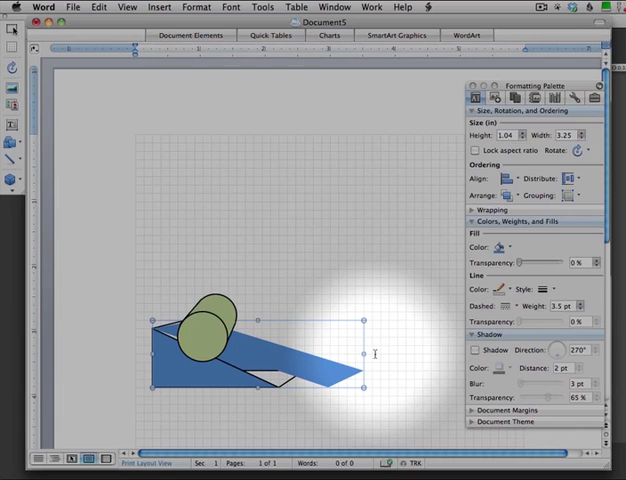
Step: Move the cylinder back above the ramp and select the ramp pieces together
drag(362, 352, 300, 352)
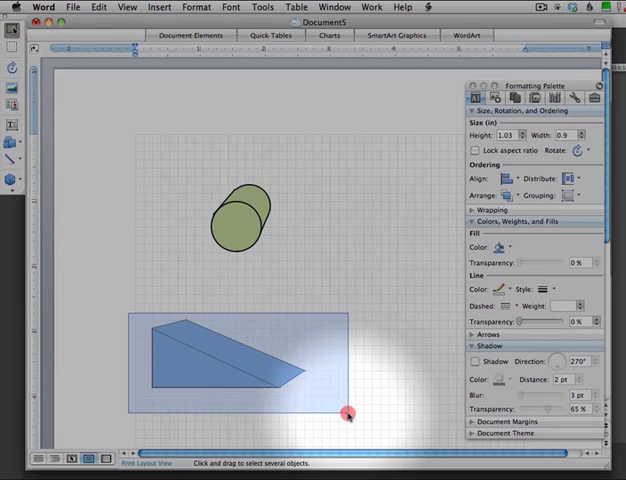
click(578, 194)
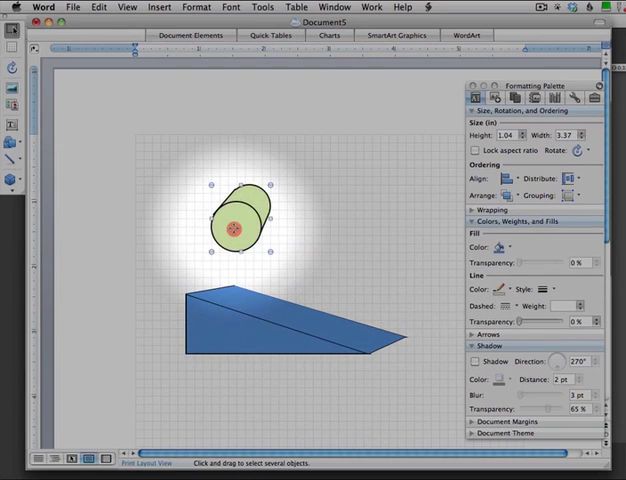
Step: Place the cylinder on the ramp's upper end, tilt it to the slope with the rotation handle, and deselect
drag(236, 222, 258, 308)
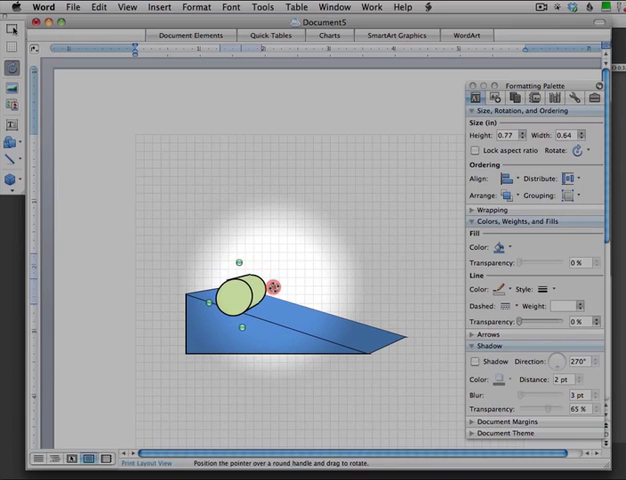
drag(272, 288, 260, 290)
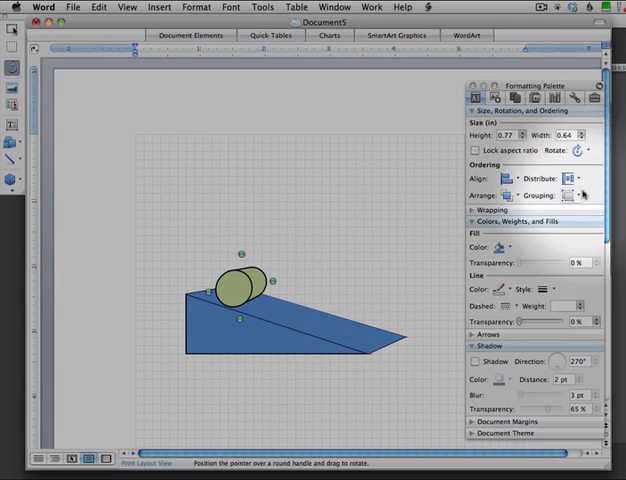
click(584, 152)
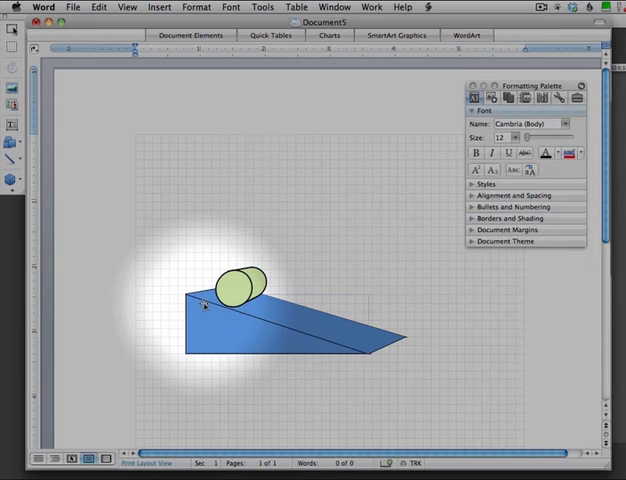
click(166, 288)
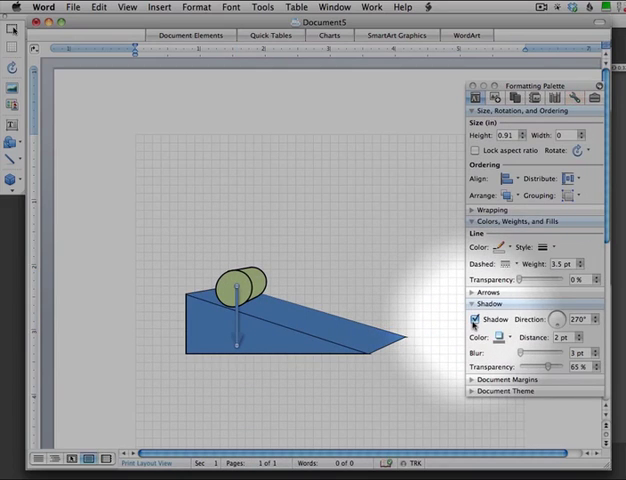
Step: Turn off the downward arrow's shadow and give it a heavier line weight
click(474, 320)
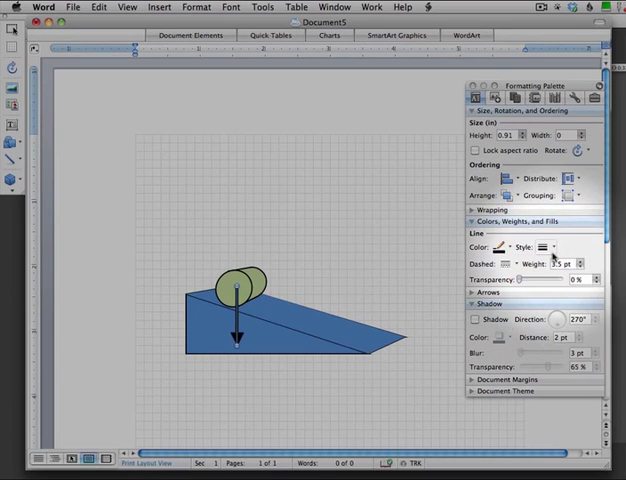
click(564, 262)
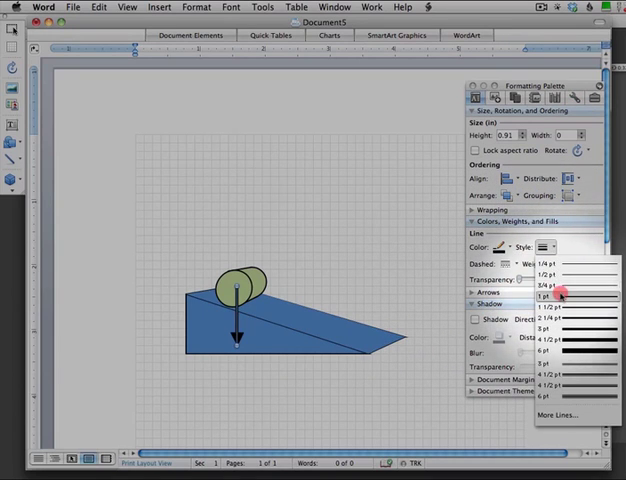
click(552, 296)
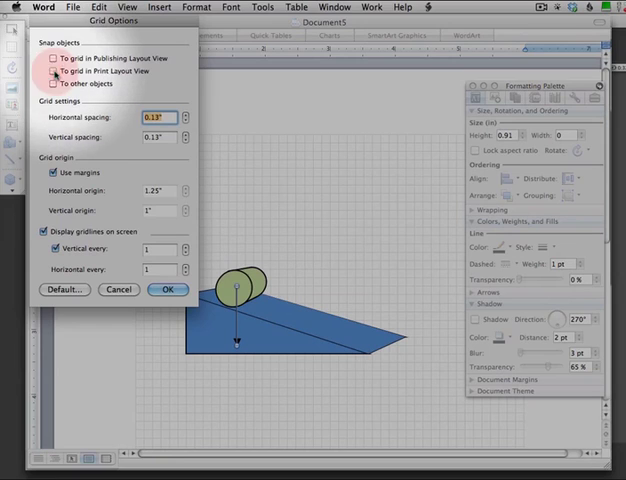
Step: Turn off snap-to-grid in the grid settings and apply the change
click(168, 290)
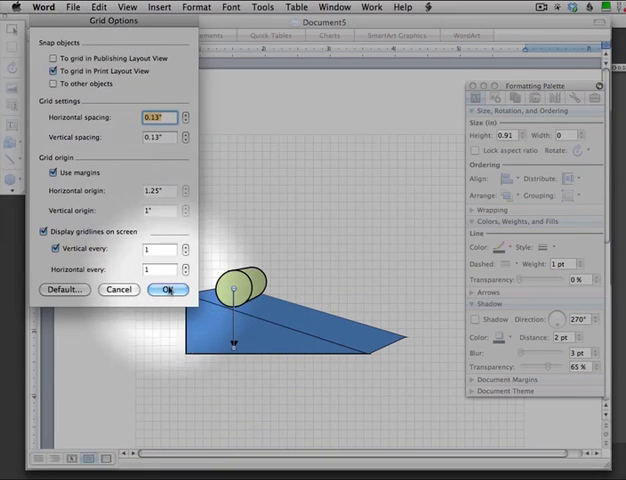
click(168, 290)
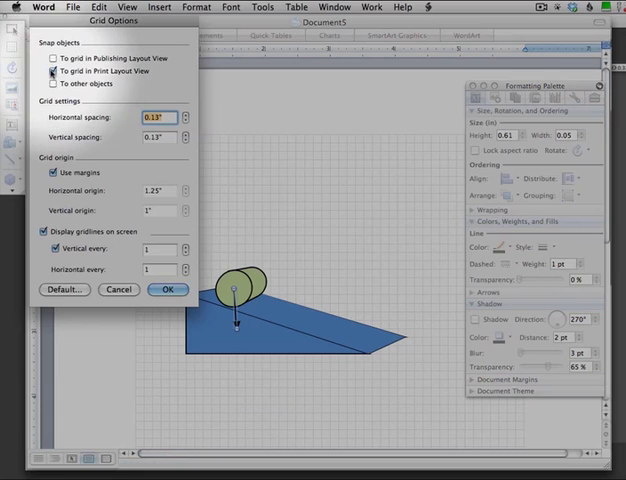
click(168, 290)
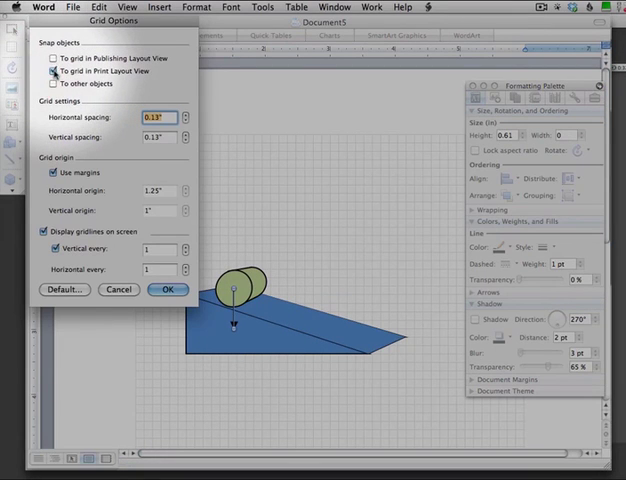
Step: Create an 'F gravity' text box label with subscript and move it beside the downward arrow
click(168, 290)
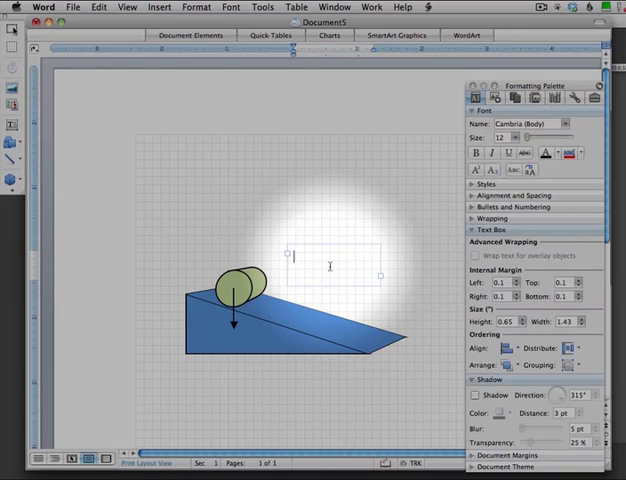
text(F)
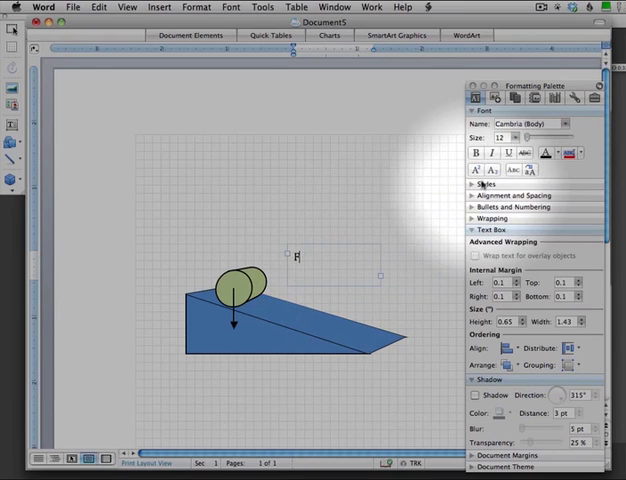
click(500, 176)
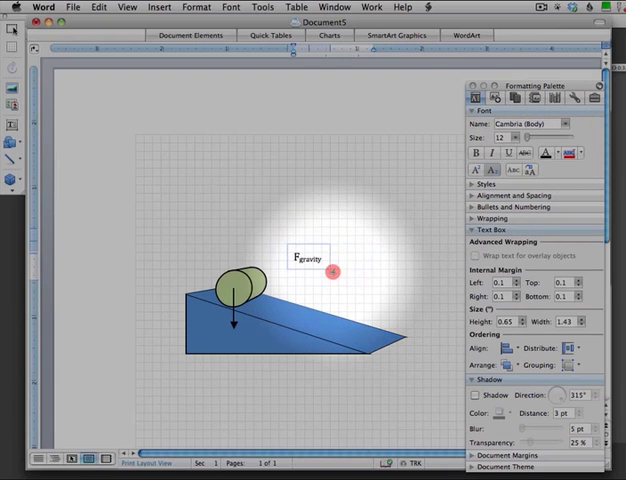
drag(304, 256, 284, 320)
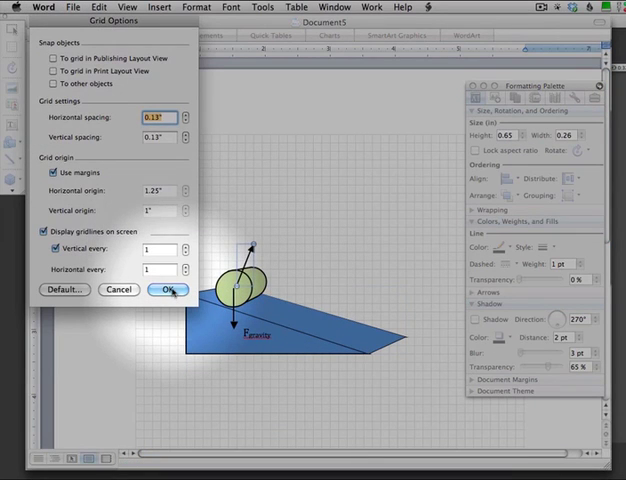
Step: Copy the F gravity label beside the perpendicular arrow and start editing its text
click(168, 290)
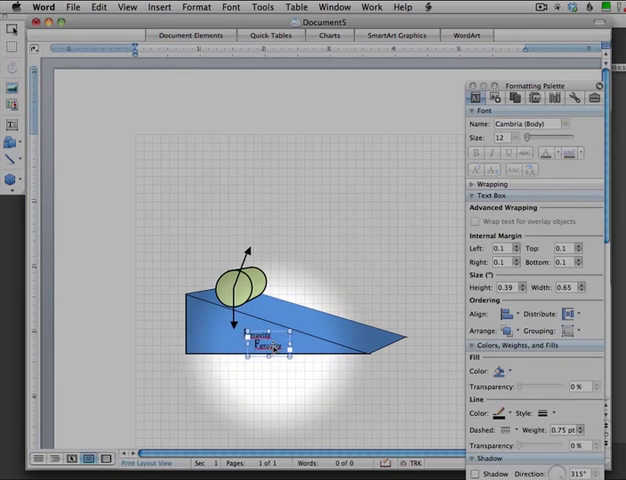
drag(278, 344, 270, 248)
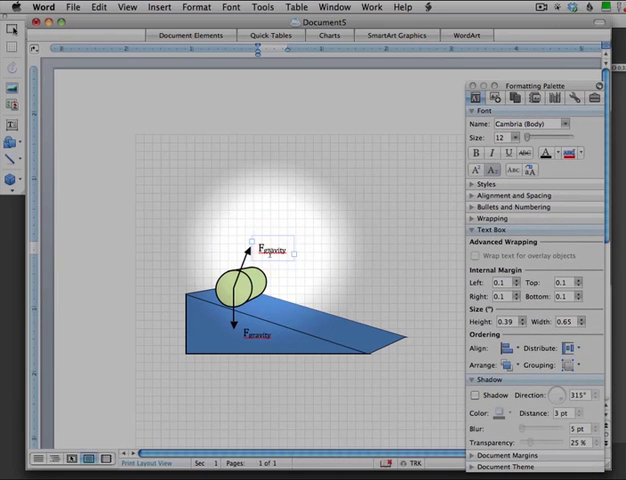
double_click(270, 244)
text(FNormal)
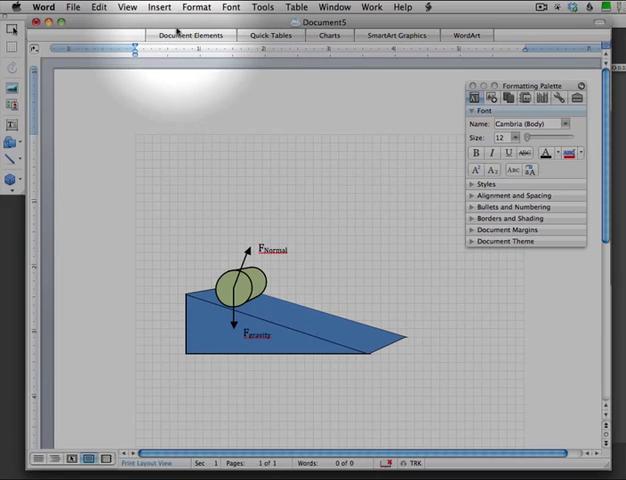
Step: Start inserting a new embedded object via Insert > Object
click(160, 8)
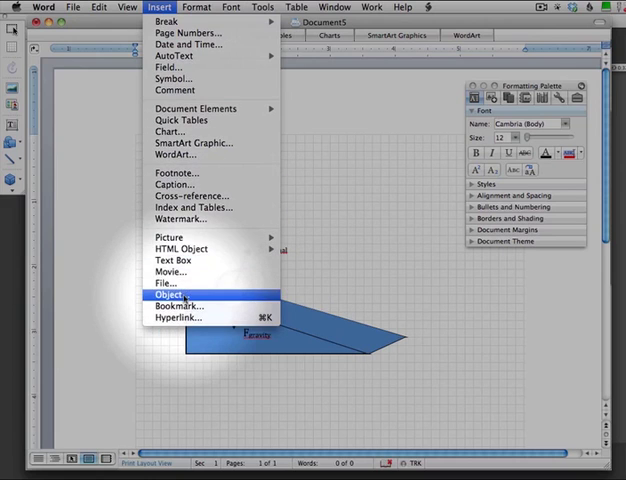
click(172, 298)
text(F)
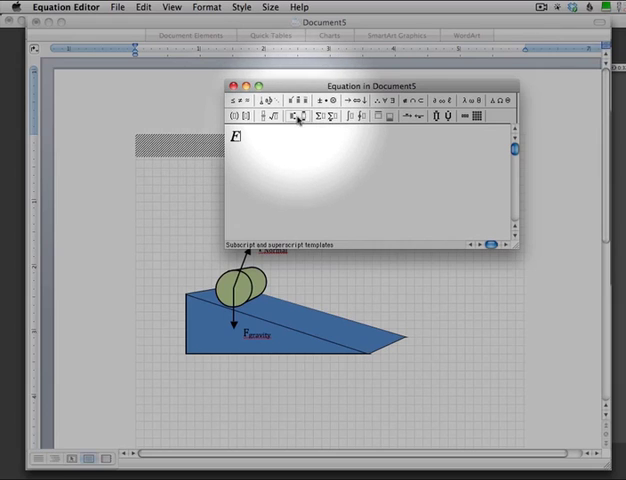
Step: Enter the first line F_net = ma using a subscript template
click(300, 116)
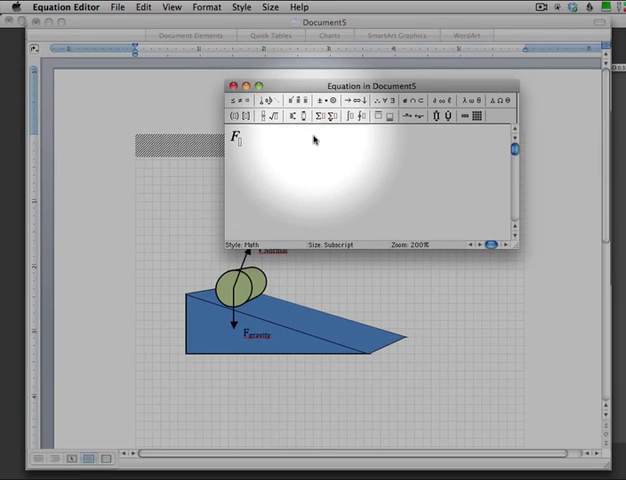
text(neb)
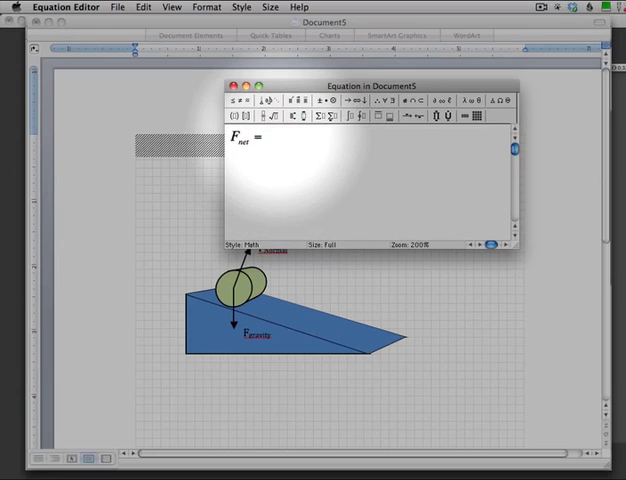
text(ma)
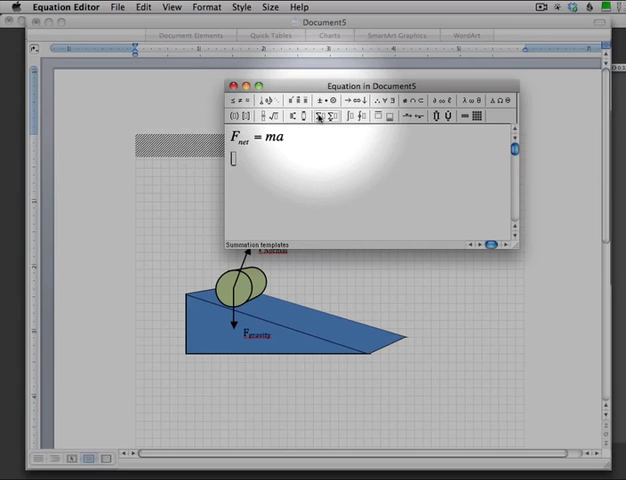
Step: Enter ΣF = ma with a summation template and W = ∫F dx with an integral template
click(320, 120)
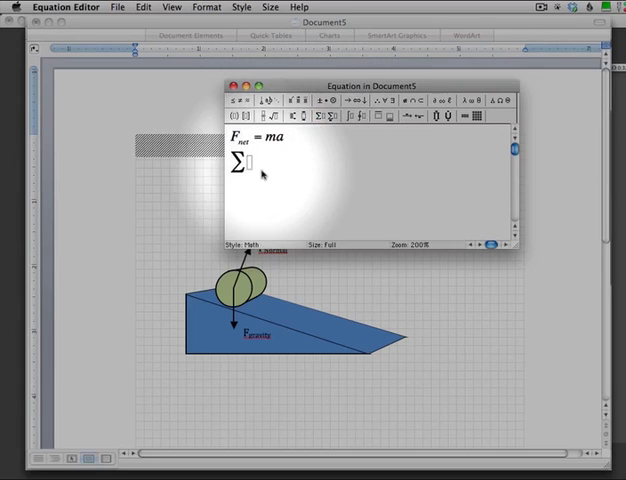
text(F = ma)
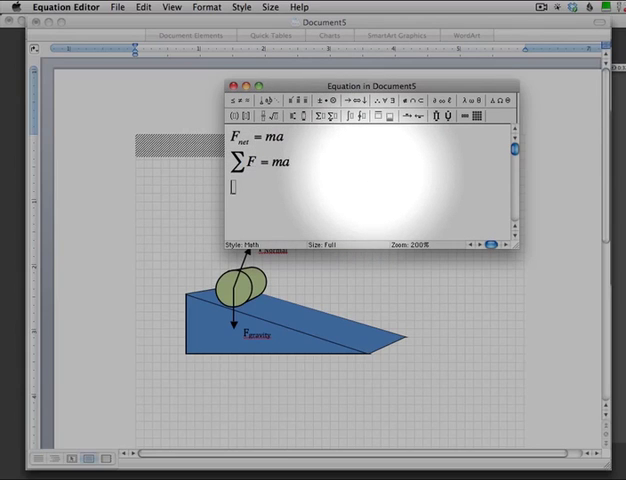
text(W =)
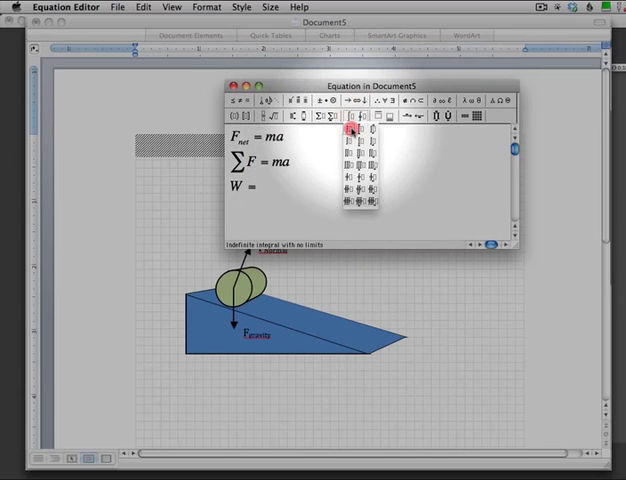
click(350, 130)
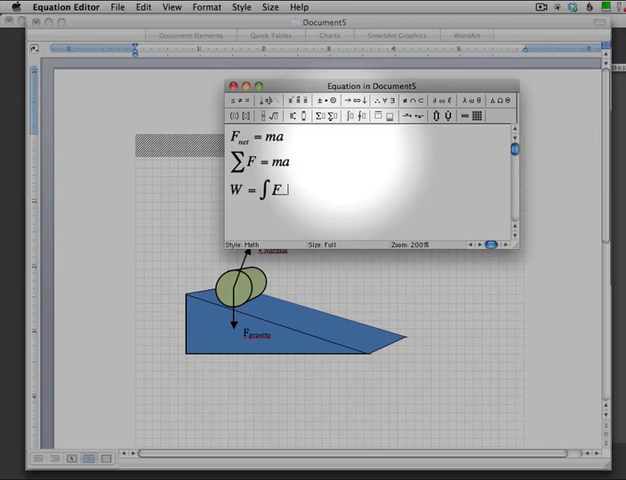
text(_dx)
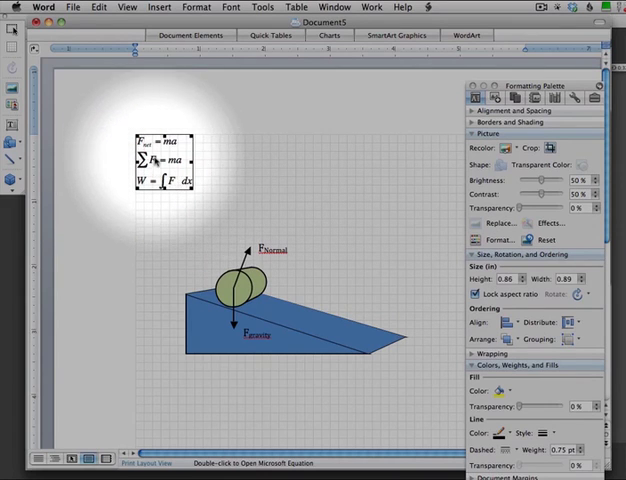
Step: Give the three-line equation object text wrapping so it can sit below the inclined-plane drawing
right_click(176, 164)
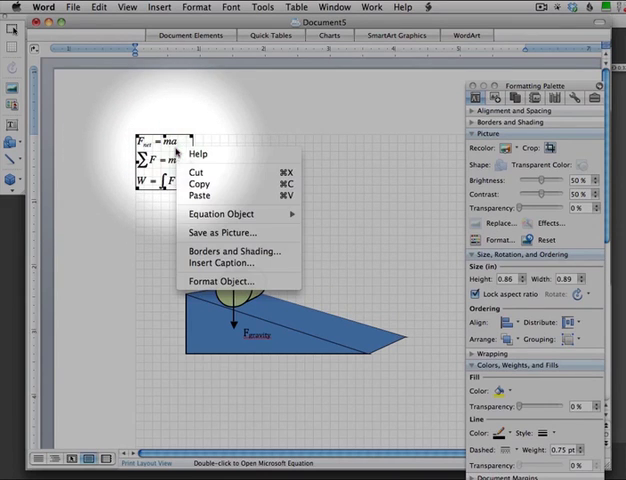
mouse_move(222, 280)
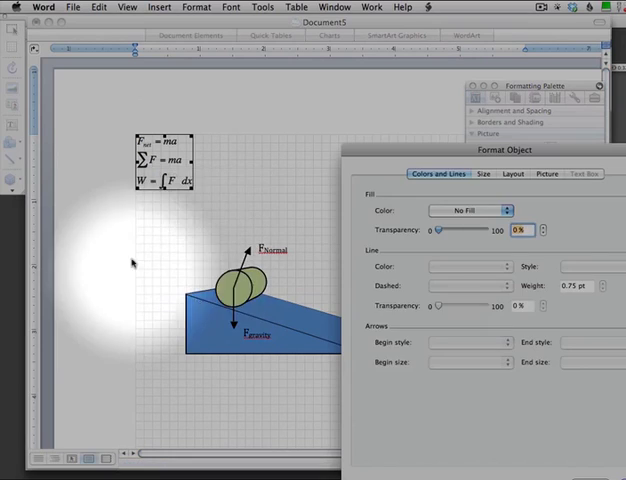
click(508, 174)
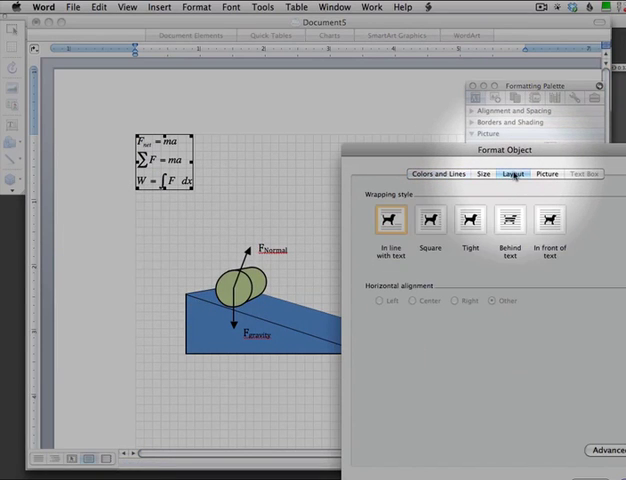
click(390, 220)
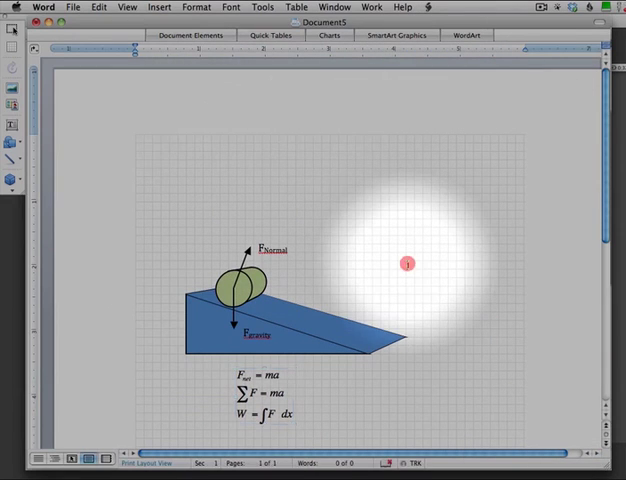
mouse_move(386, 332)
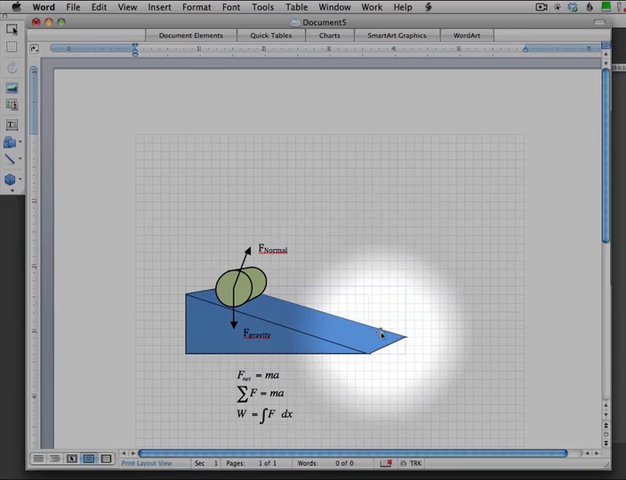